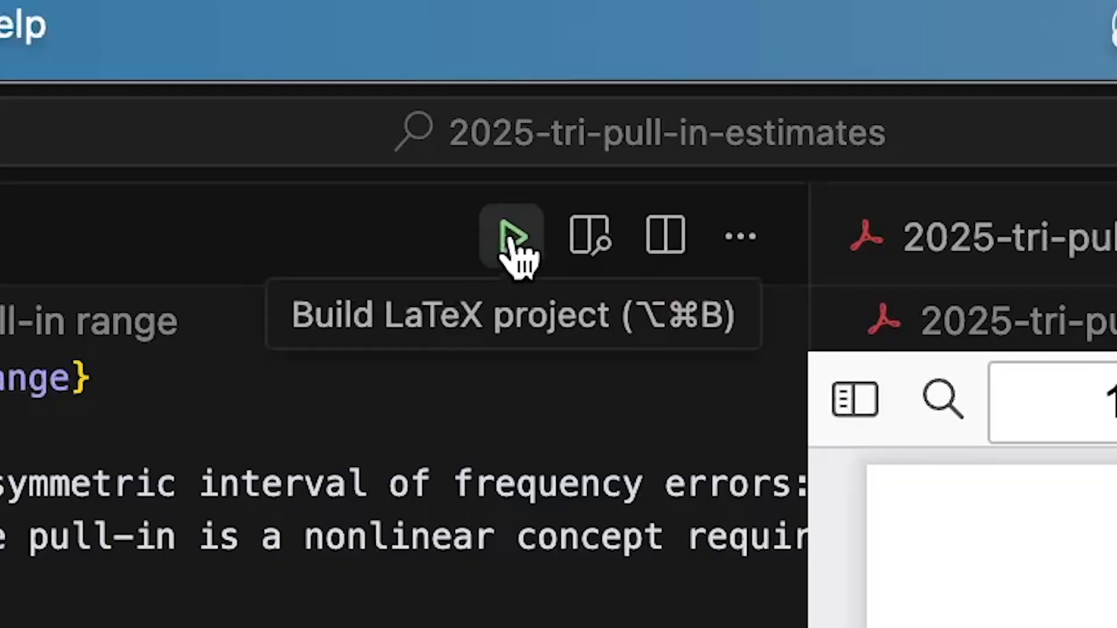
- Build the LaTeX paper, then accept AI-generated abstract and Poisson distribution formula
{"action": "left_click", "coordinate": [510, 235]}
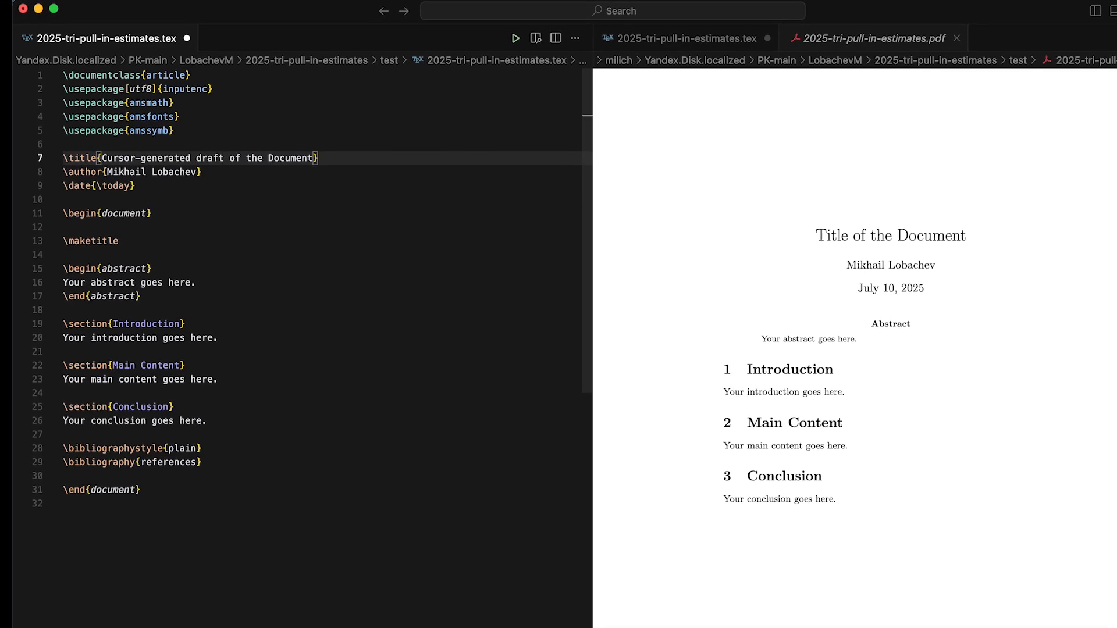
{"action": "type", "text": "write abstract about importance of pull-in range ..."}
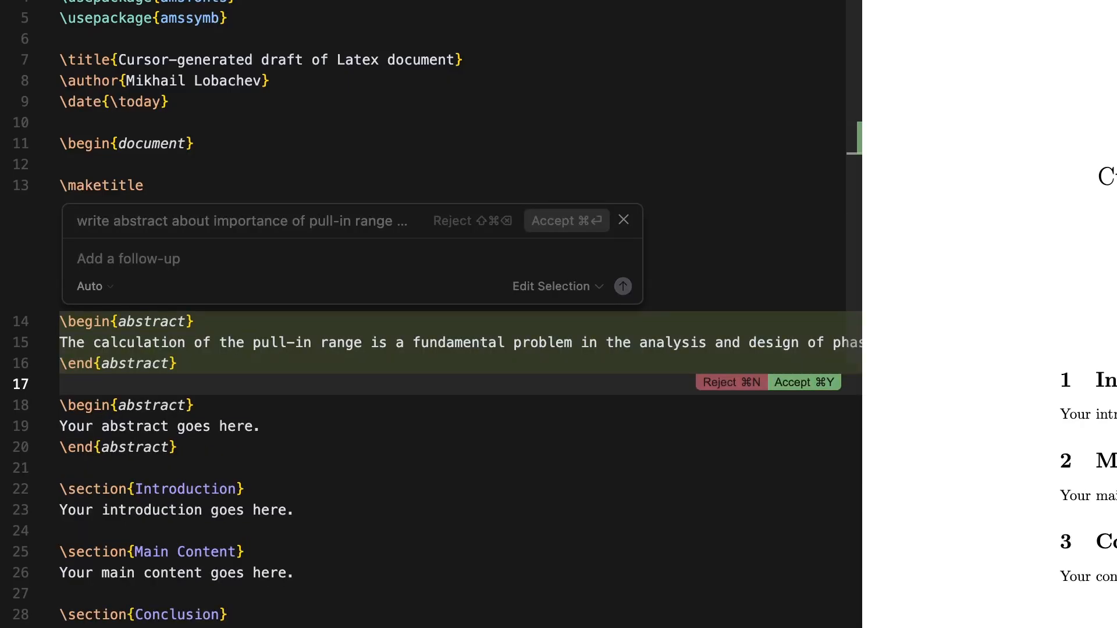
{"action": "left_click", "coordinate": [804, 381]}
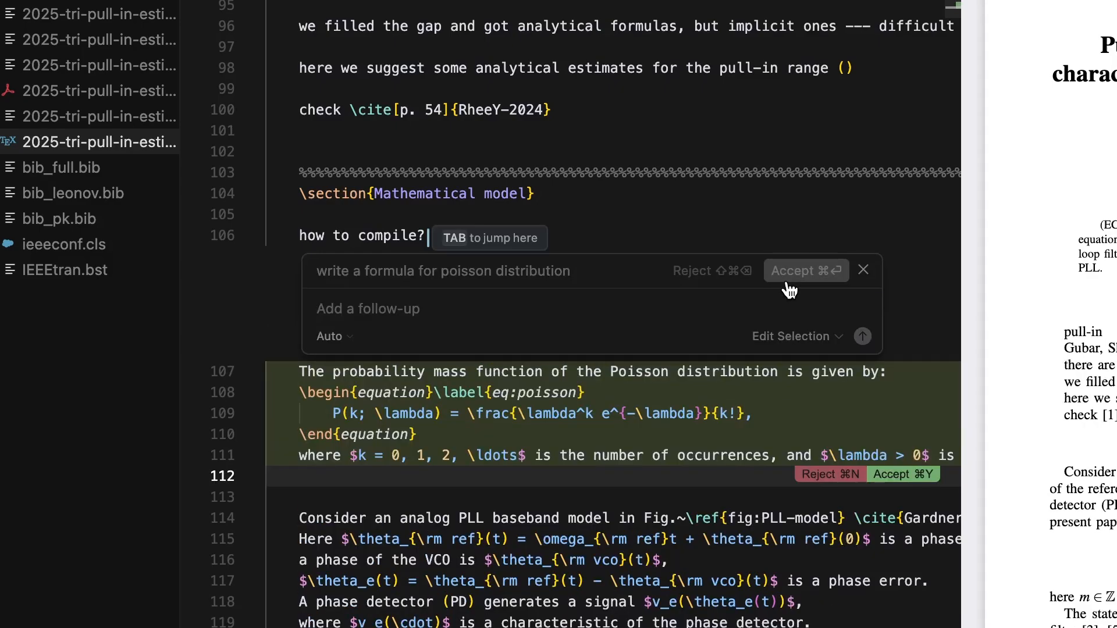
{"action": "left_click", "coordinate": [806, 271]}
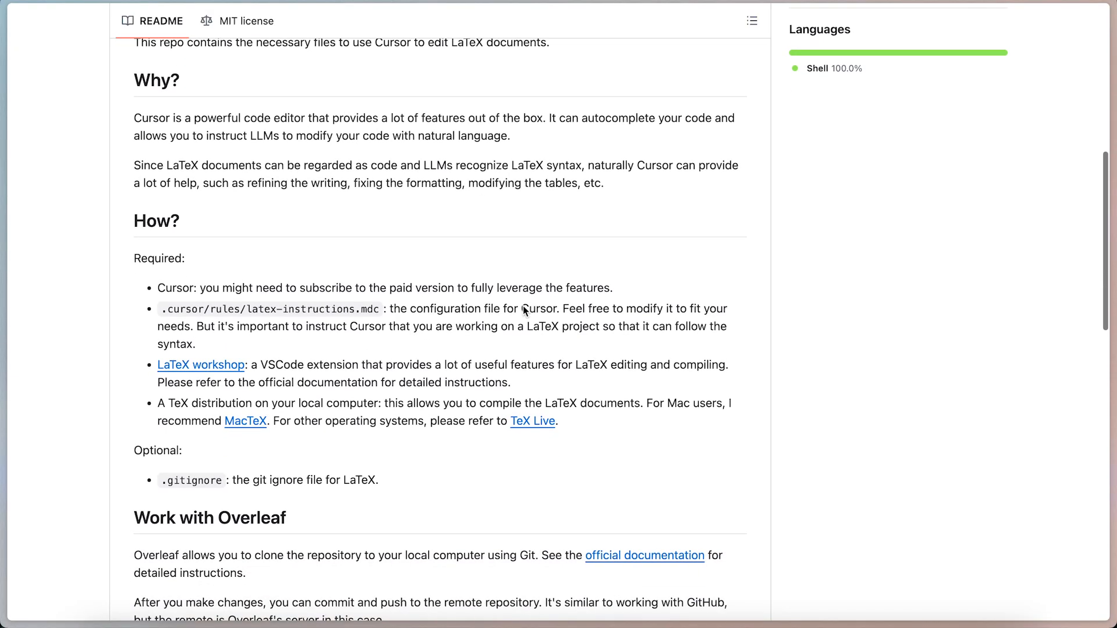
{"action": "scroll", "scroll_direction": "down", "scroll_amount": 3}
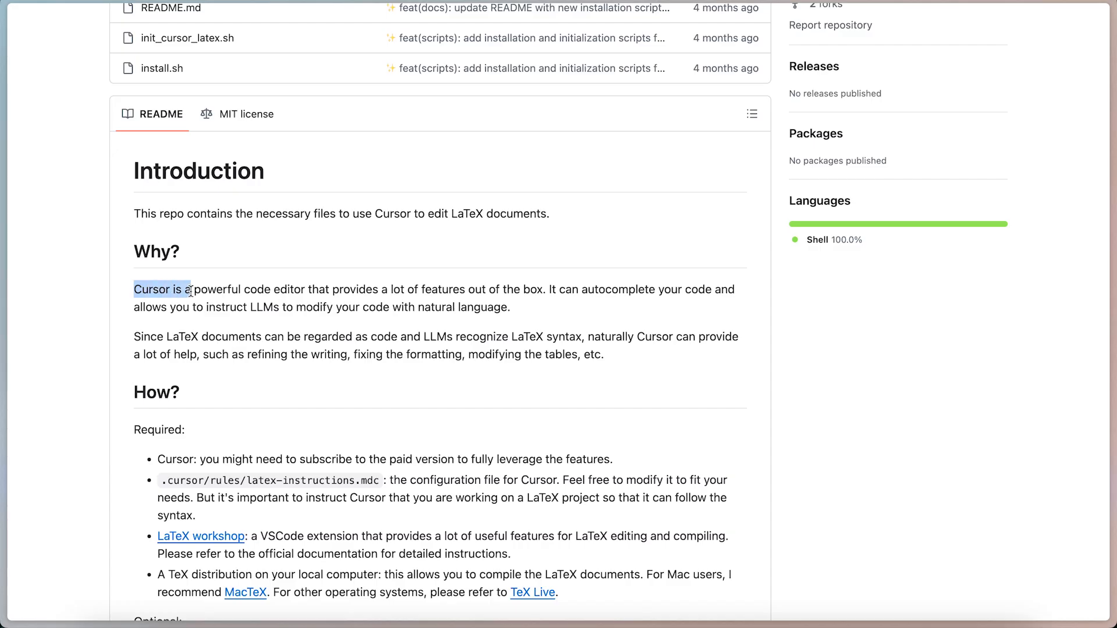
{"action": "left_click_drag", "start_coordinate": [190, 289], "coordinate": [508, 307]}
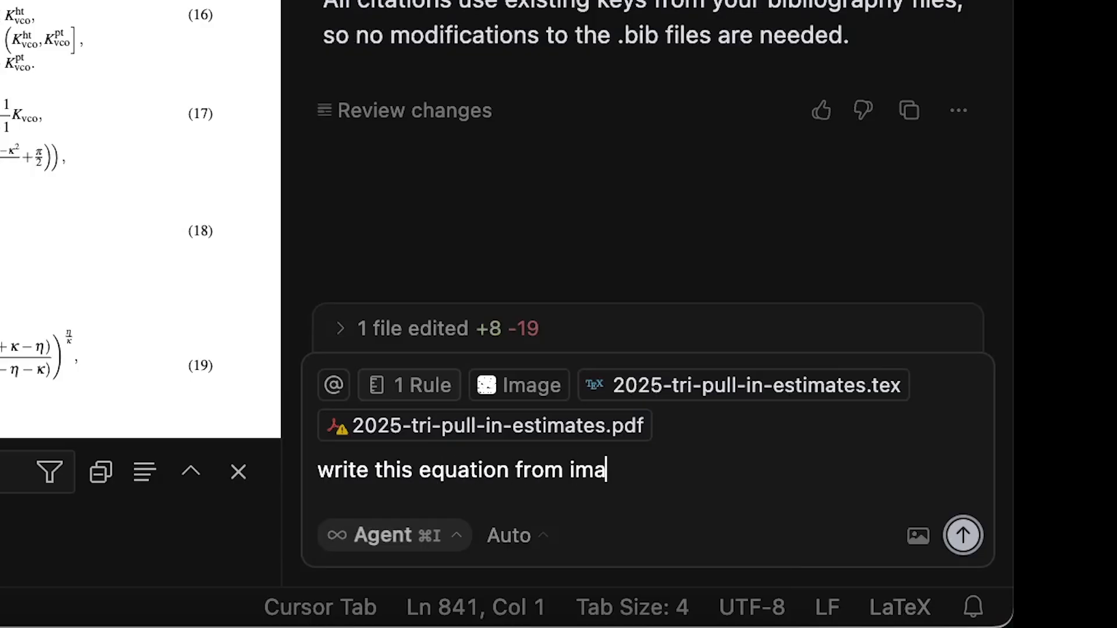
- Send the agent the prompt 'write this equation from image' with the image attached
{"action": "type", "text": "ge"}
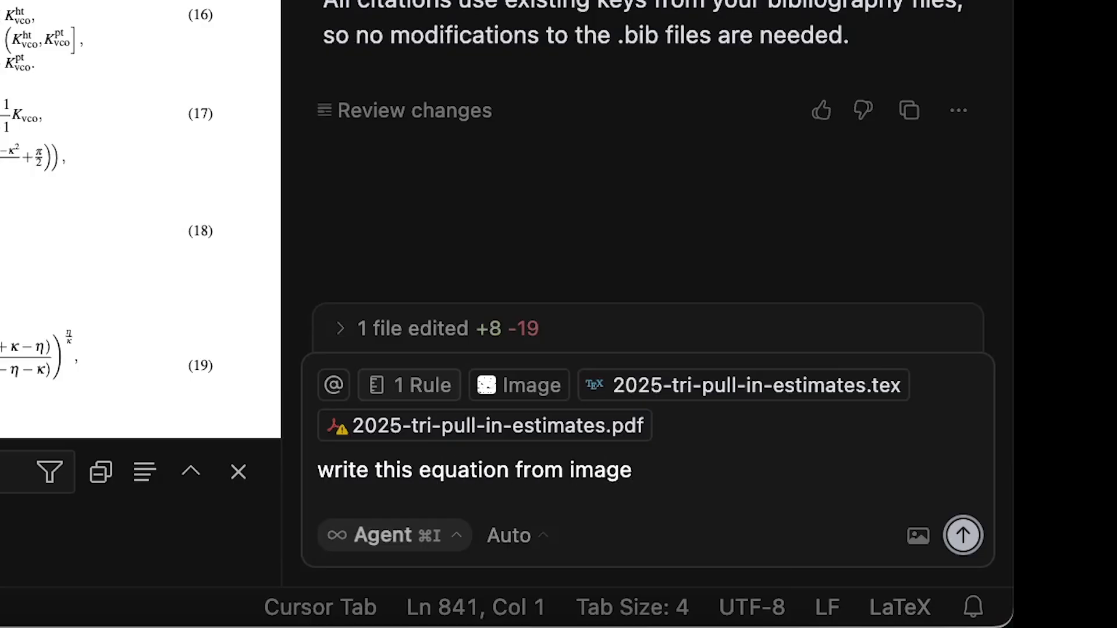
{"action": "left_click", "coordinate": [962, 535]}
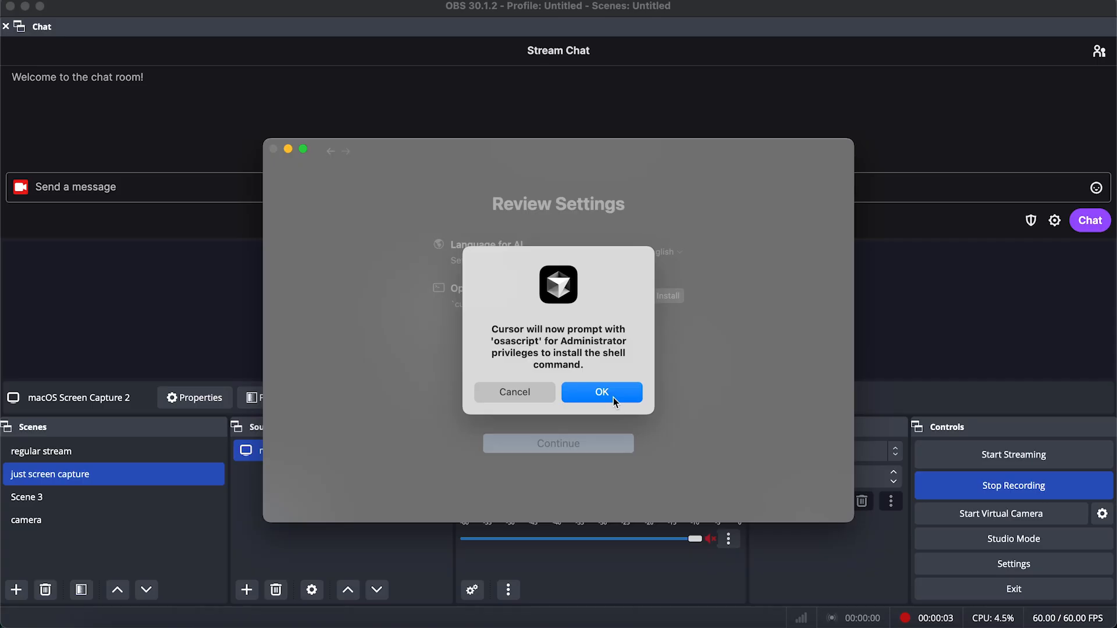
- Install Cursor's Open from Terminal shell command, confirming with the administrator password
{"action": "left_click", "coordinate": [601, 391]}
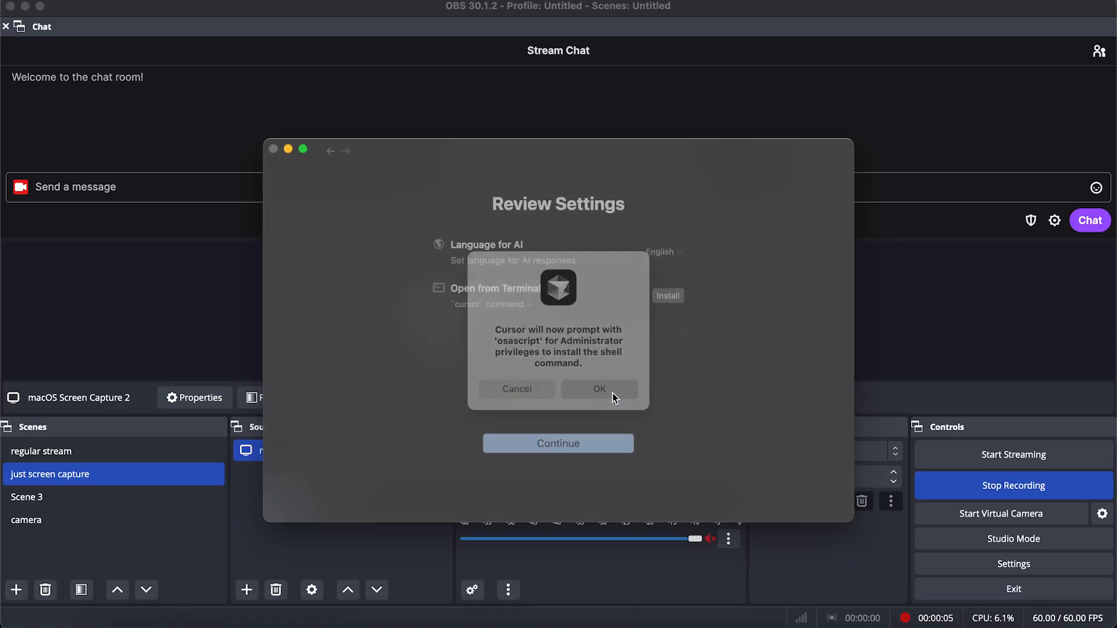
{"action": "left_click", "coordinate": [599, 390]}
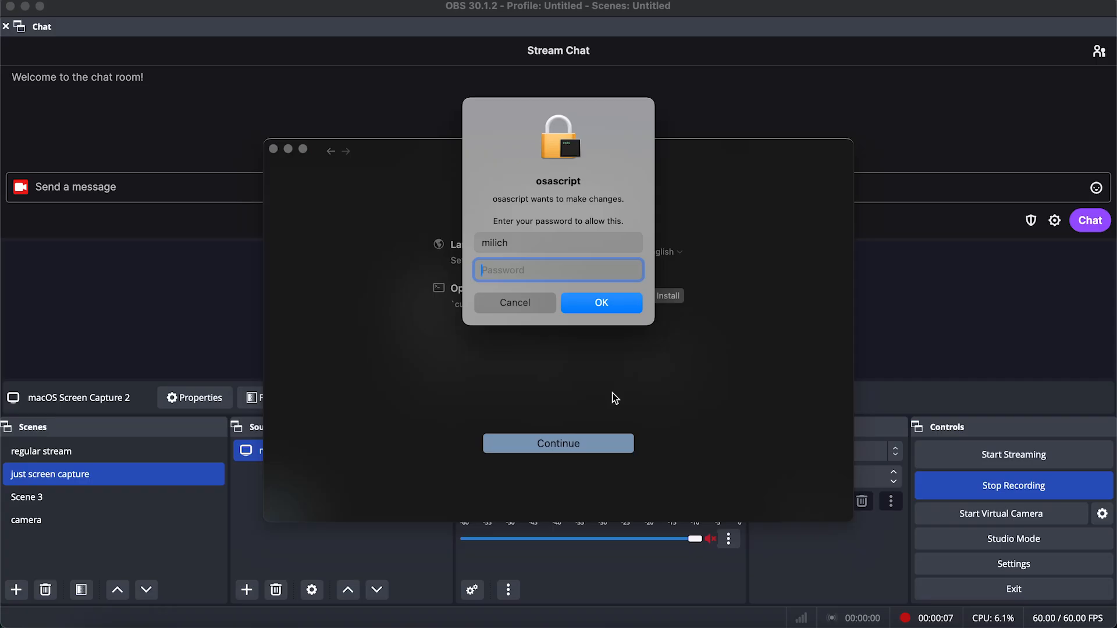
{"action": "type", "text": "••••"}
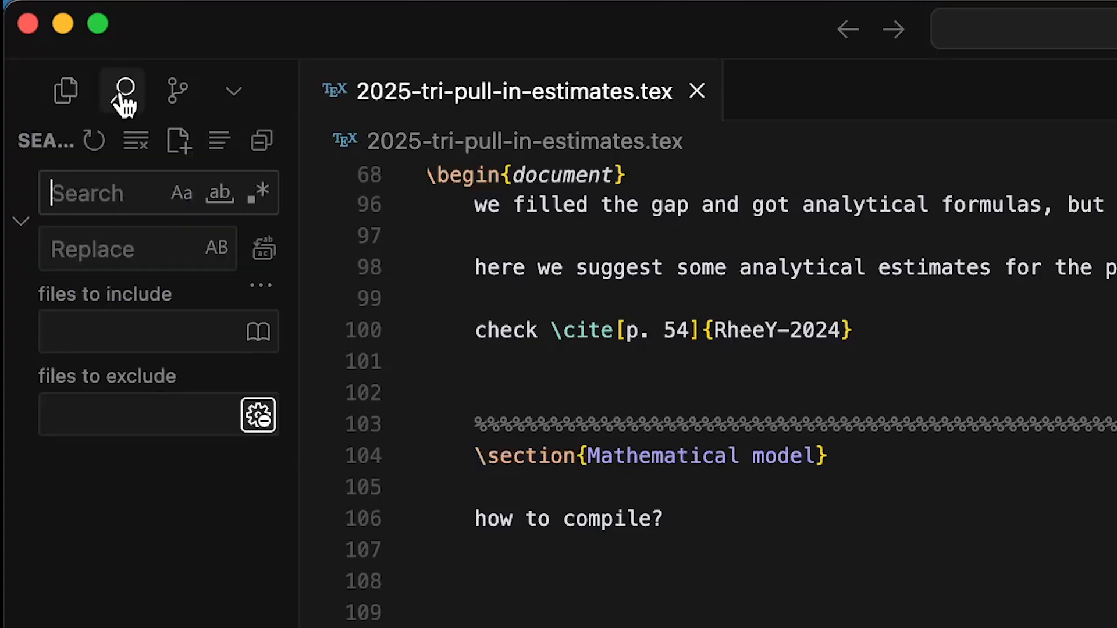
{"action": "mouse_move", "coordinate": [234, 91]}
{"action": "type", "text": "LaTeX Worksl"}
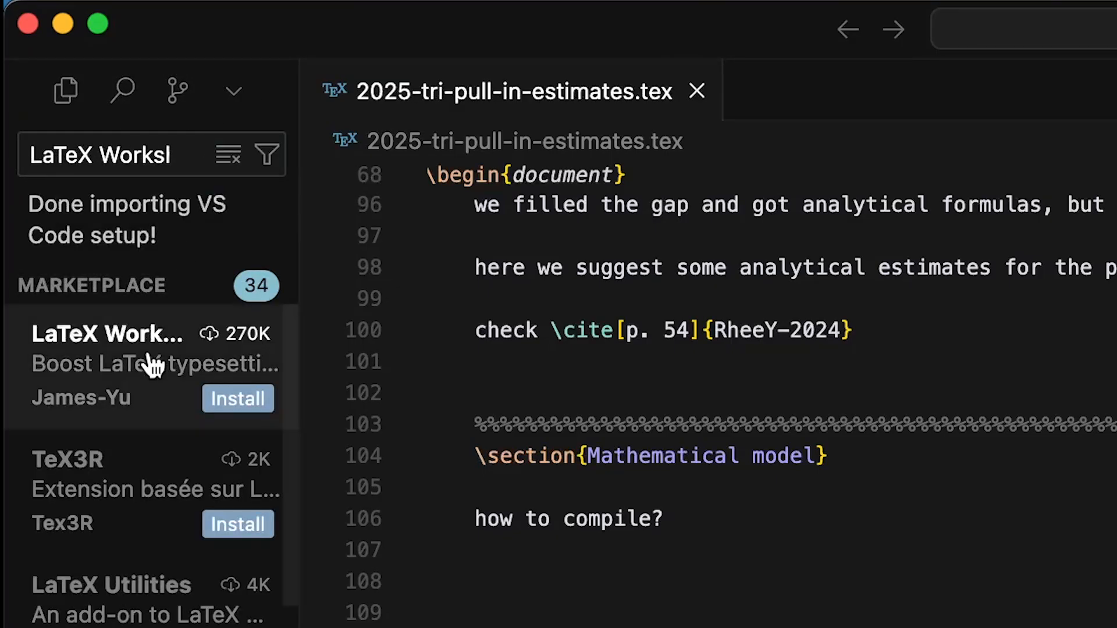
{"action": "mouse_move", "coordinate": [142, 363]}
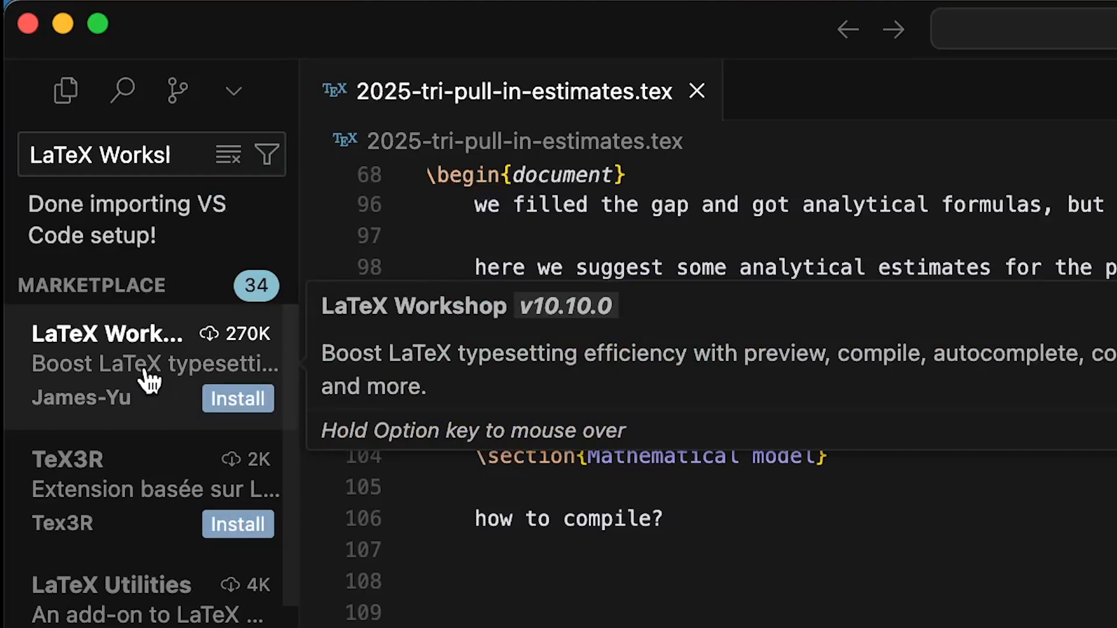
- Install the James-Yu LaTeX Workshop extension from the marketplace
{"action": "left_click", "coordinate": [238, 398]}
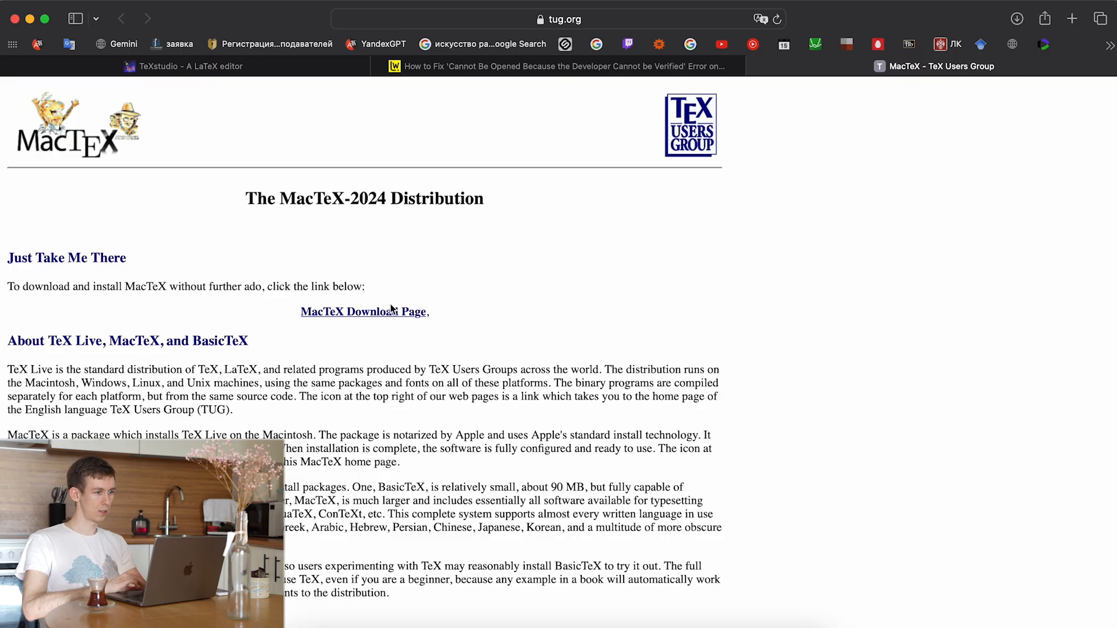
- Download MacTeX.pkg from the MacTeX page and begin the standard installation
{"action": "left_click", "coordinate": [363, 311]}
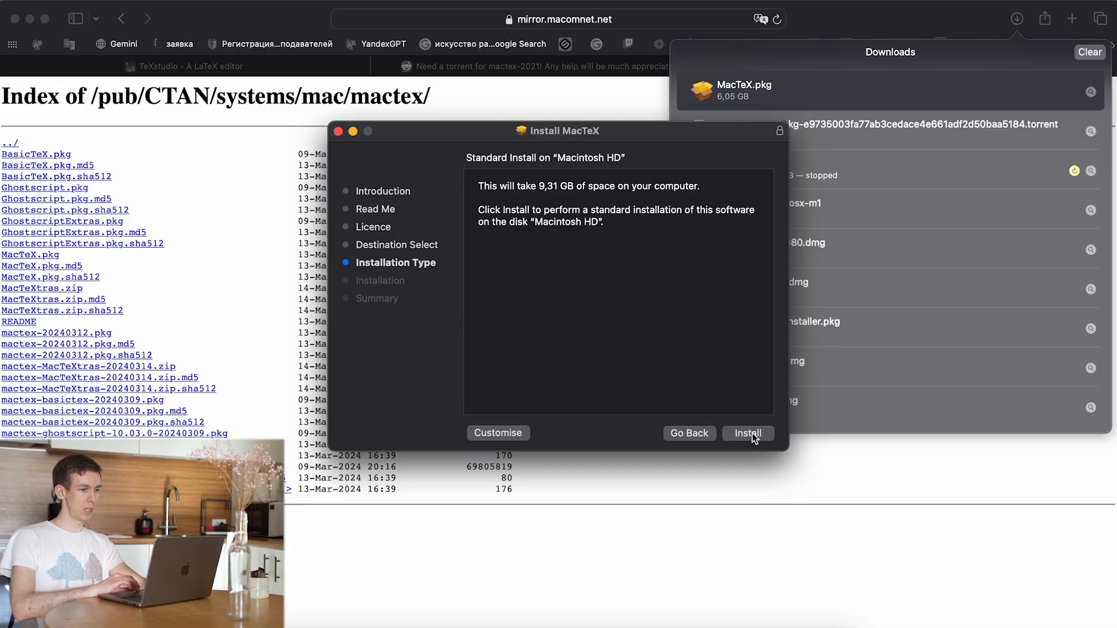
{"action": "left_click", "coordinate": [747, 433]}
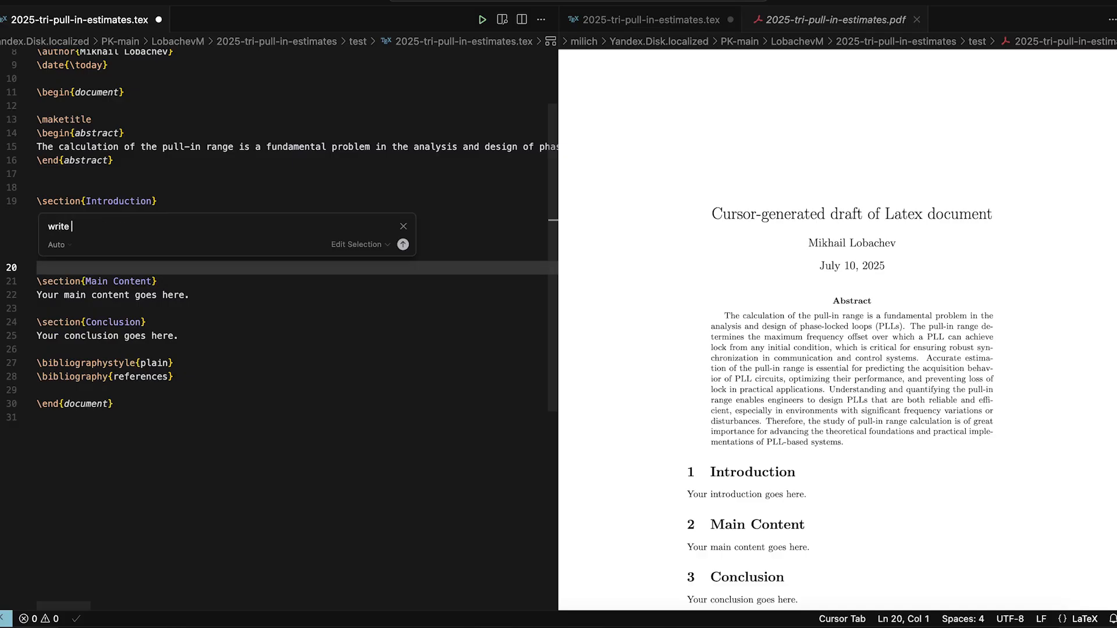
- Prompt inline AI to write the intro with references on pull-in and lock-in ranges
{"action": "type", "text": "intro and add references to the last works about pull-in and lock-in ranges"}
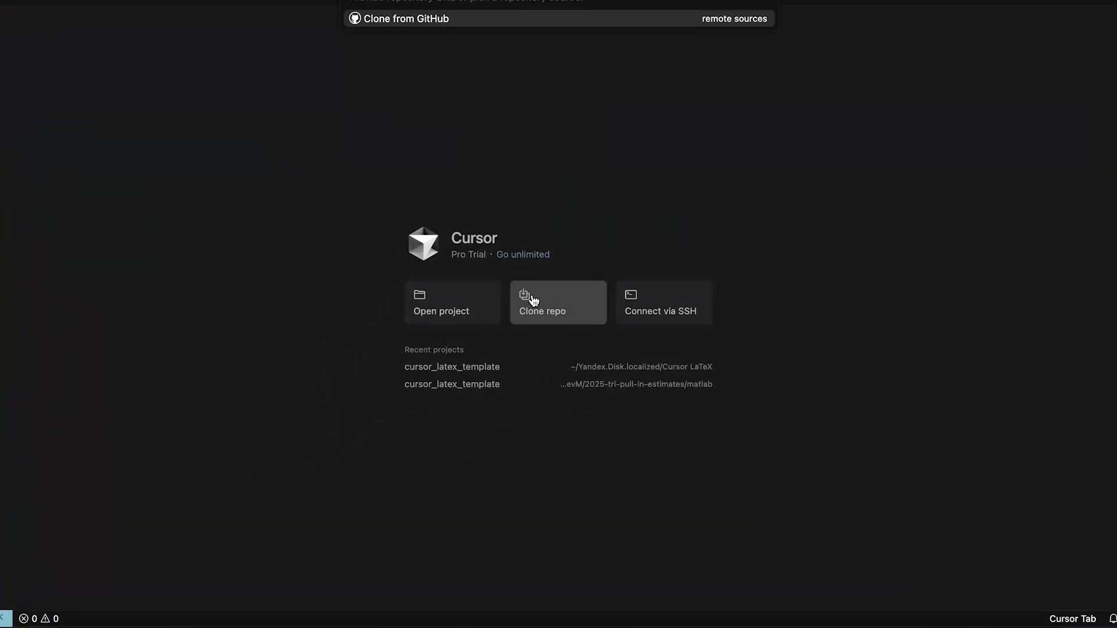
- Clone the GitHub repo into Yandex.Disk and open the cloned project
{"action": "left_click", "coordinate": [558, 302]}
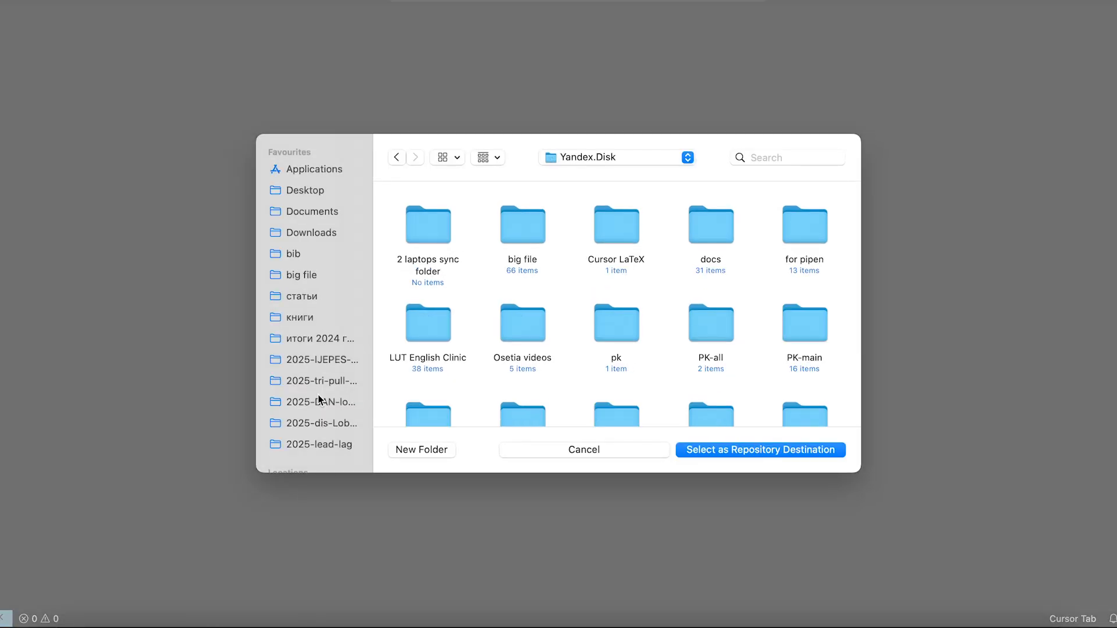
{"action": "left_click", "coordinate": [760, 450]}
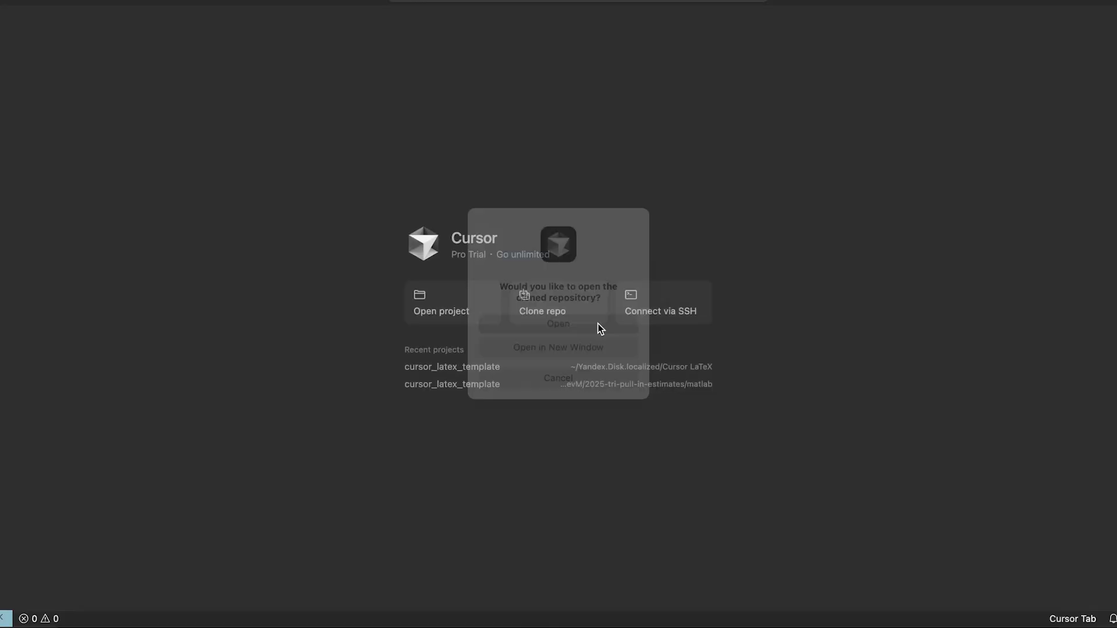
{"action": "left_click", "coordinate": [558, 323]}
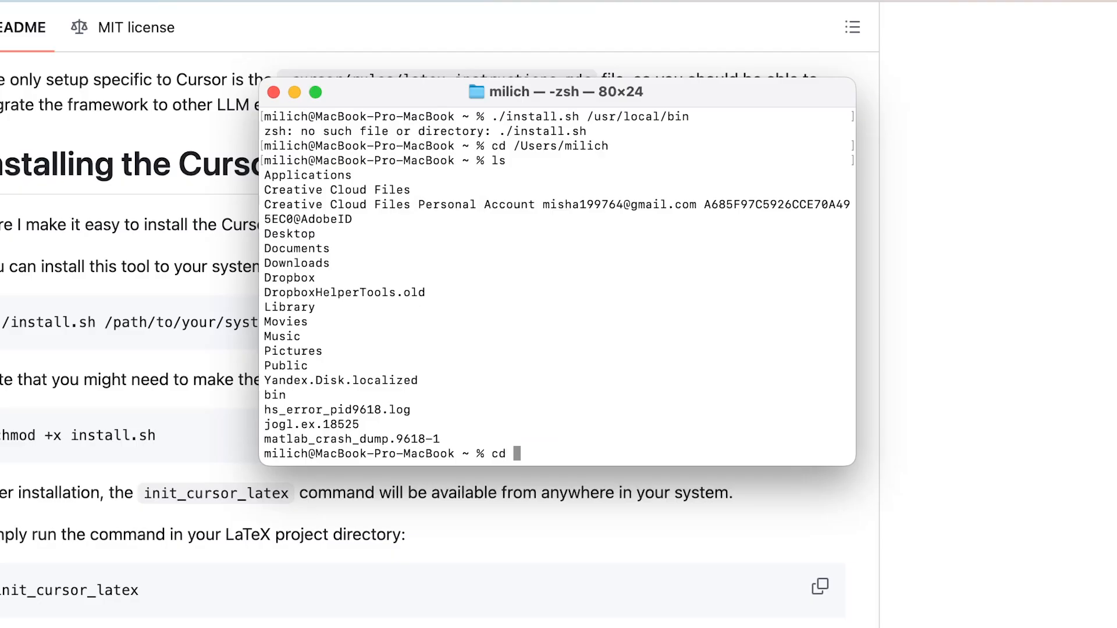
- Change into the Yandex.Disk.localized/cursor_latex_template folder
{"action": "type", "text": "Yandex.Disl."}
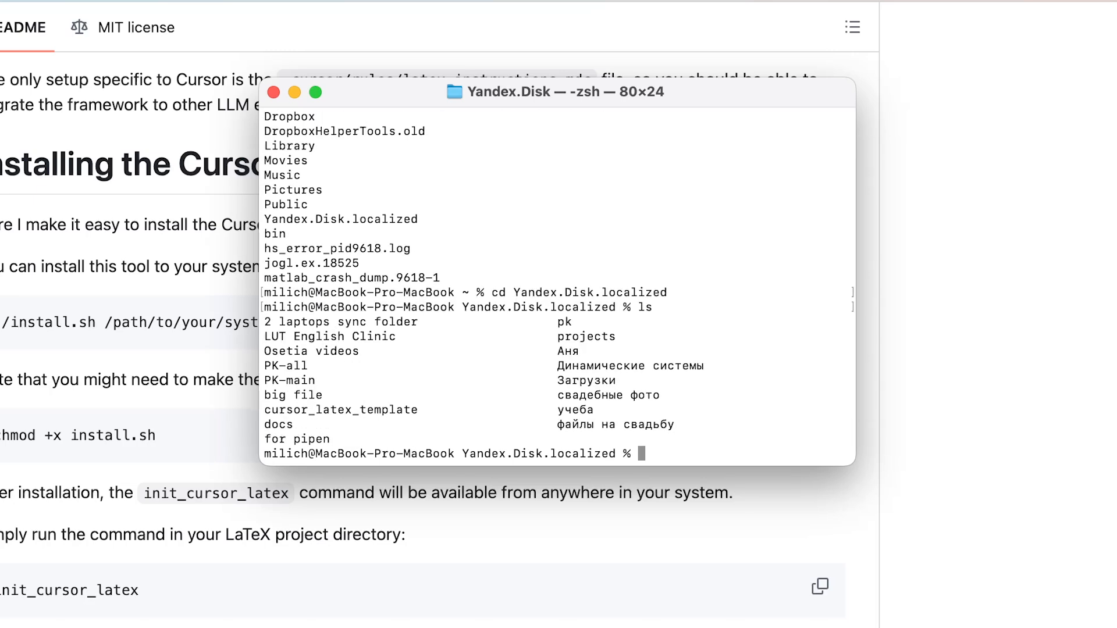
{"action": "type", "text": "cd cursor_latex_"}
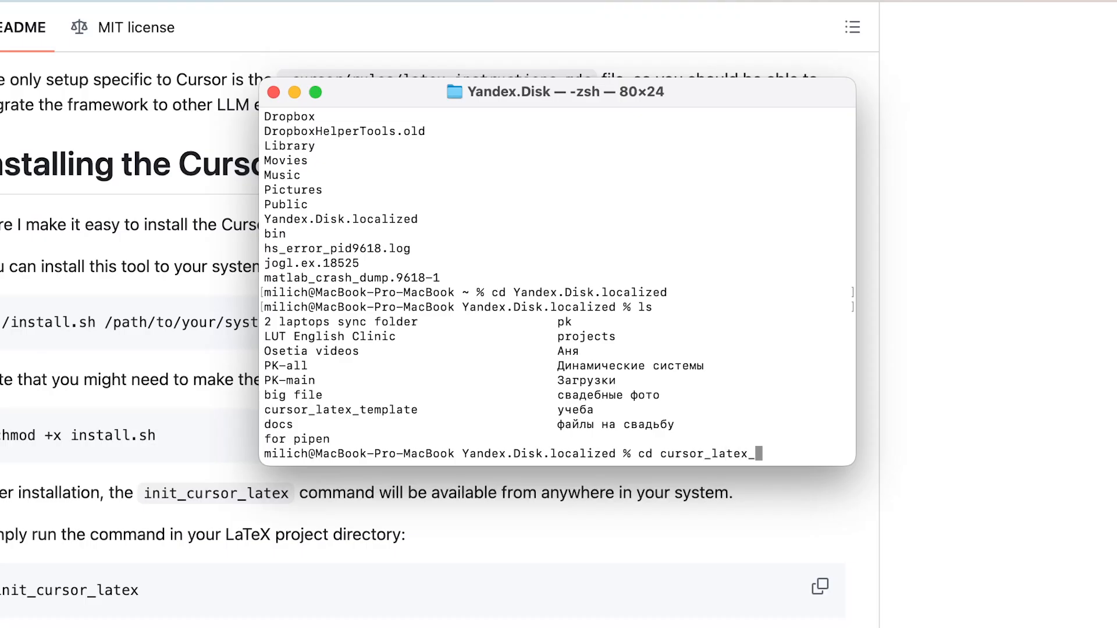
{"action": "key", "text": "Return"}
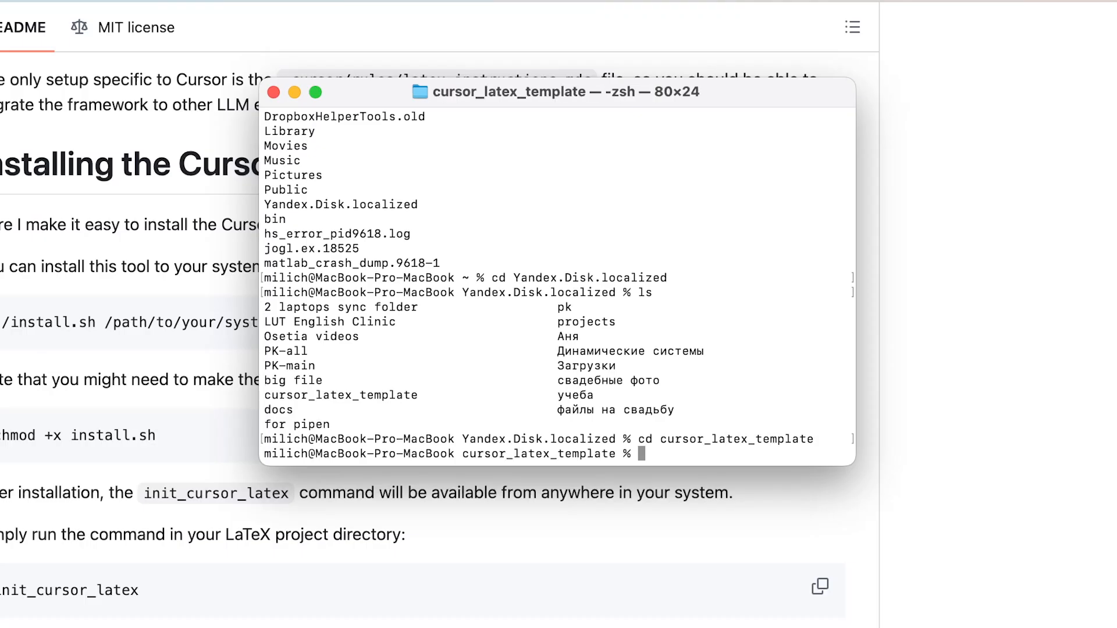
{"action": "type", "text": "cd Yandex.Disk.localized"}
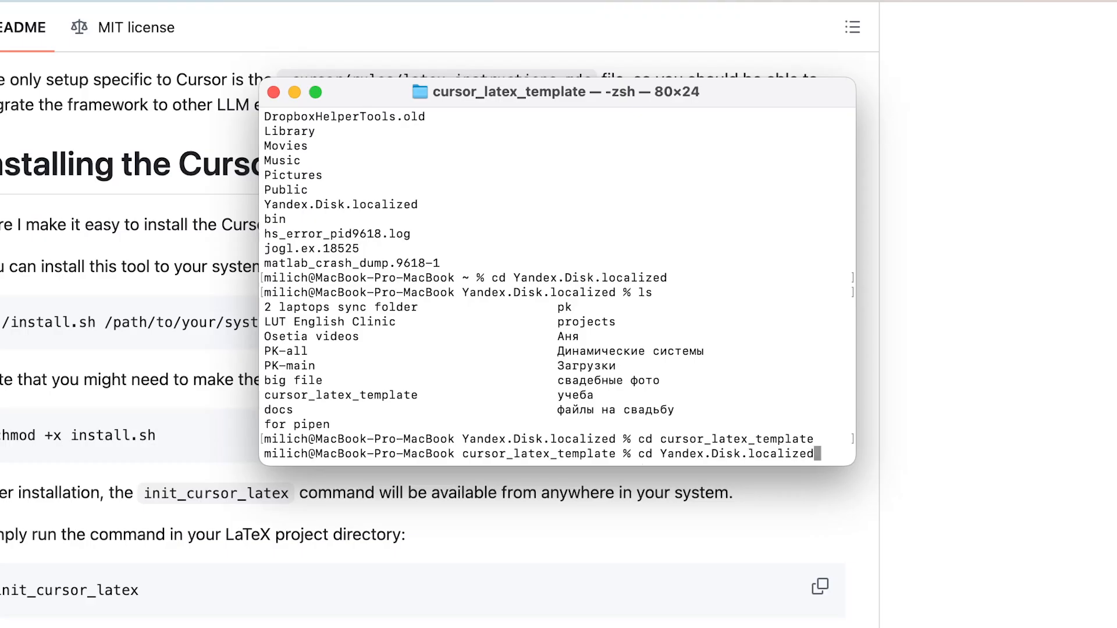
- Run ./install.sh /usr/local/bin, retrying with sudo after it fails
{"action": "type", "text": "./install.sh /usr/local/bin"}
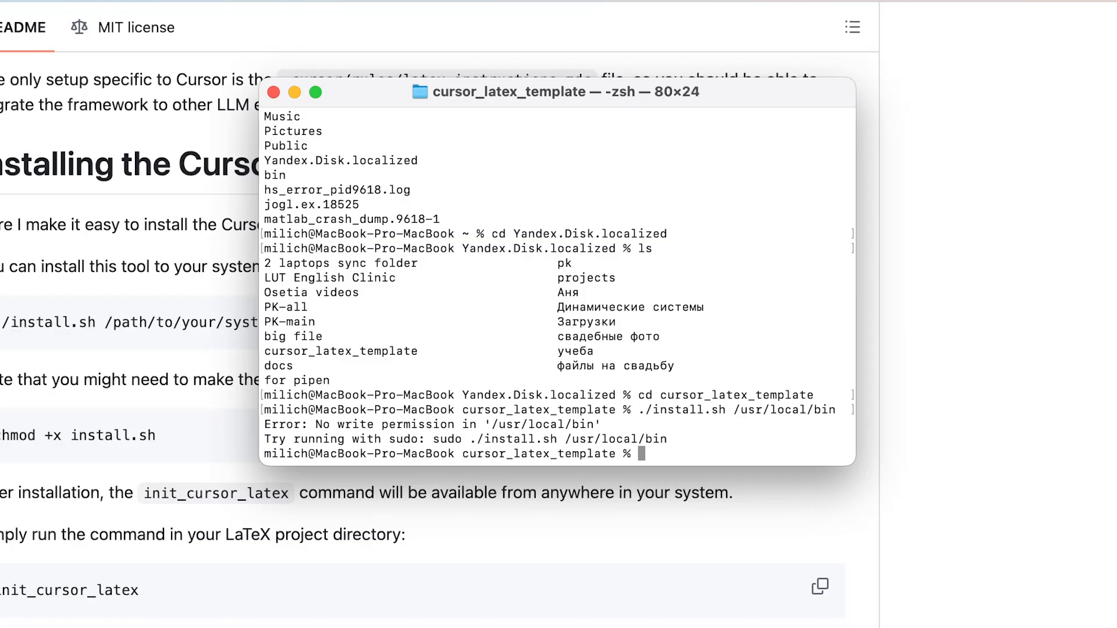
{"action": "type", "text": "sudo ./install.sh /usr/local/bin"}
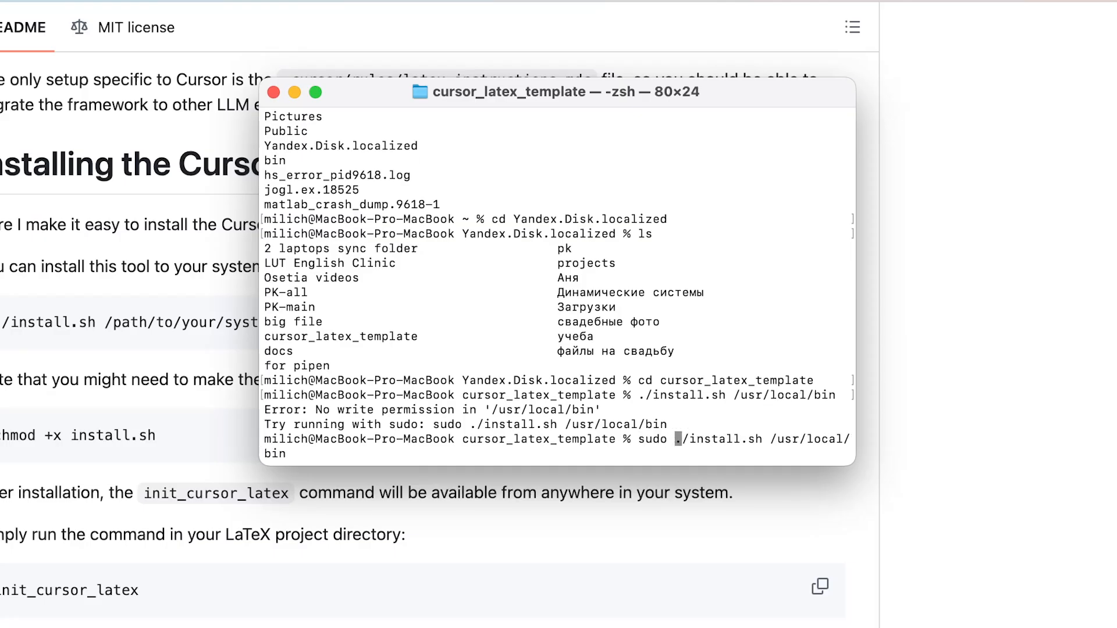
{"action": "key", "text": "Return"}
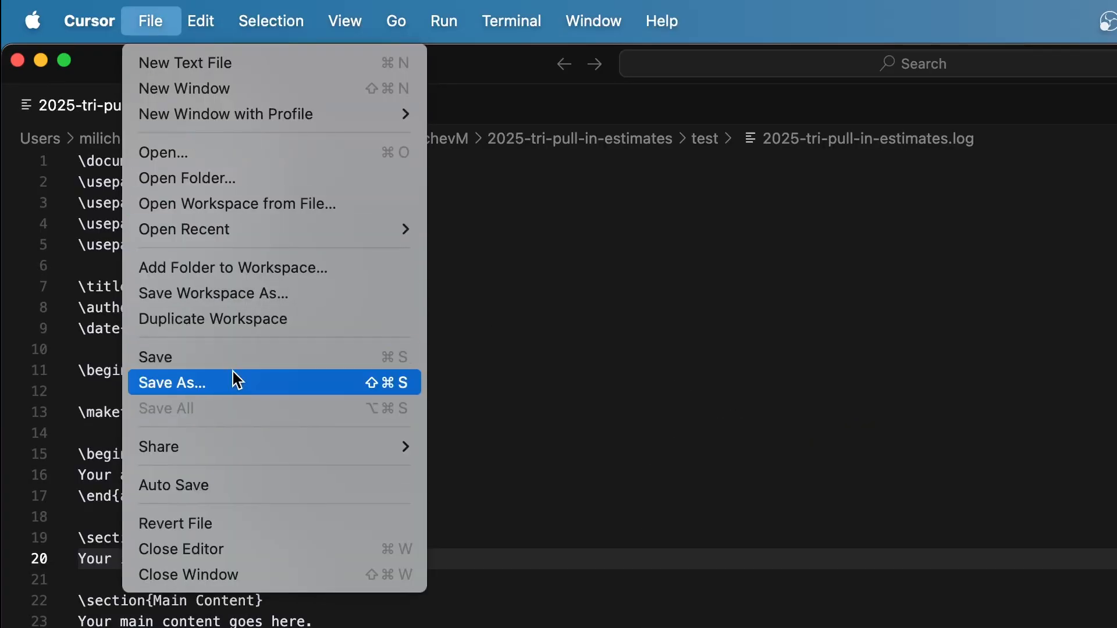
- Save the .tex paper under a new file name via Save As
{"action": "left_click", "coordinate": [171, 383]}
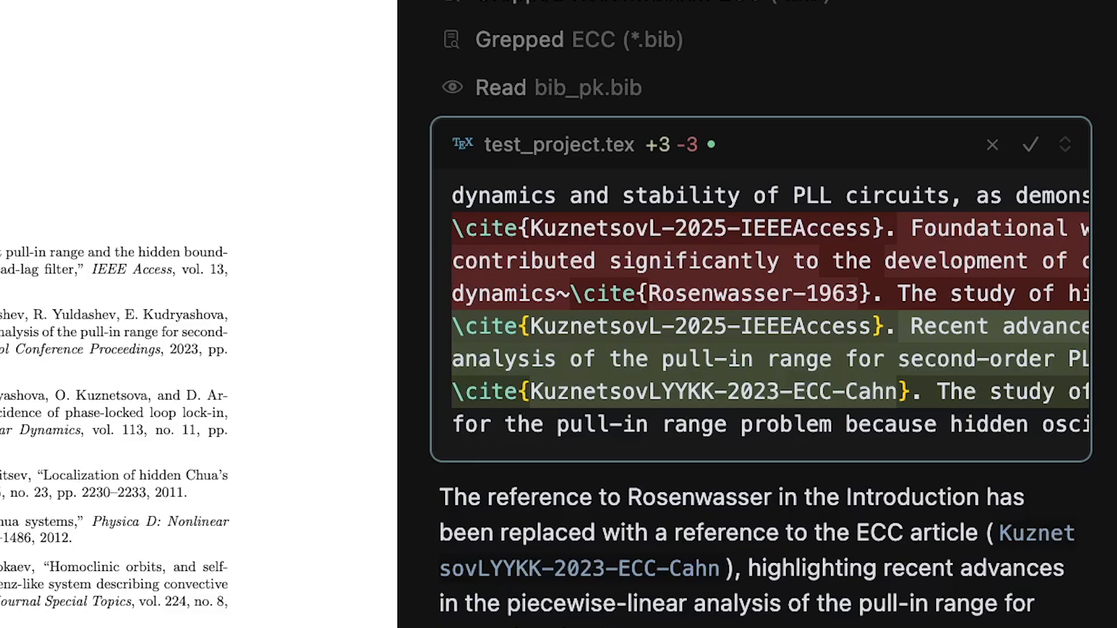
- Type the follow-up 'no, the ecc article with rosenwasser' in the agent chat
{"action": "type", "text": "no, the ecc article with ro"}
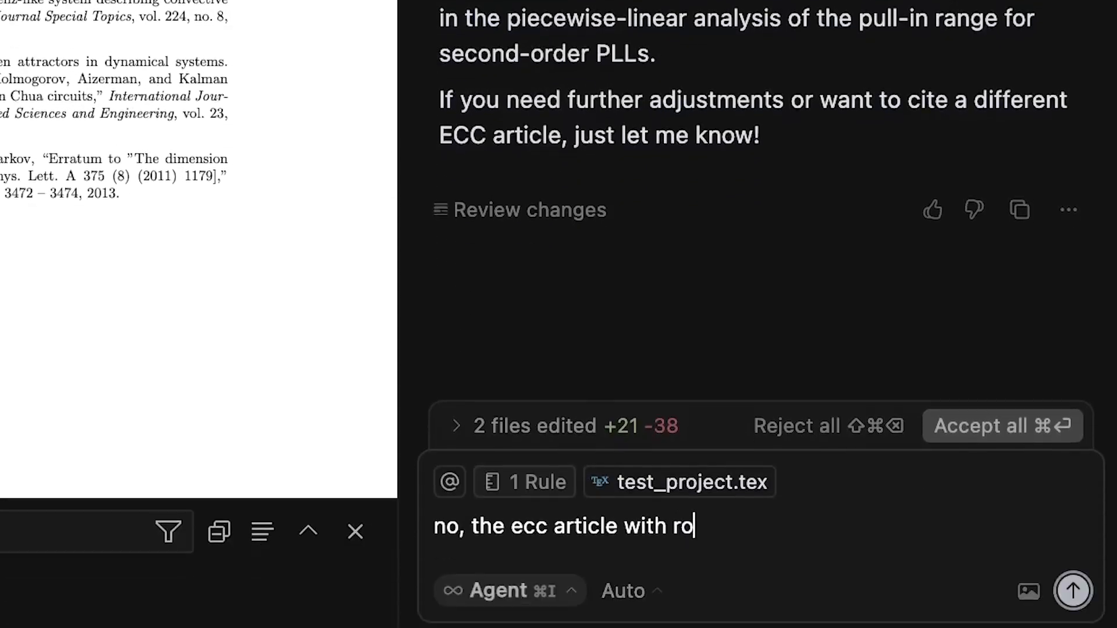
{"action": "type", "text": "senwasser"}
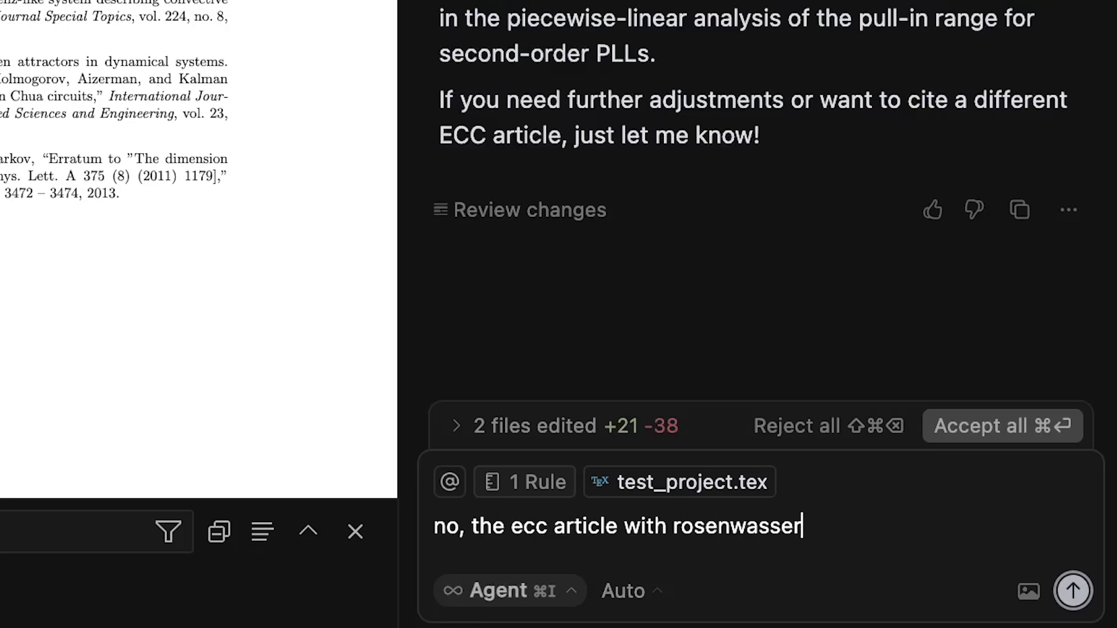